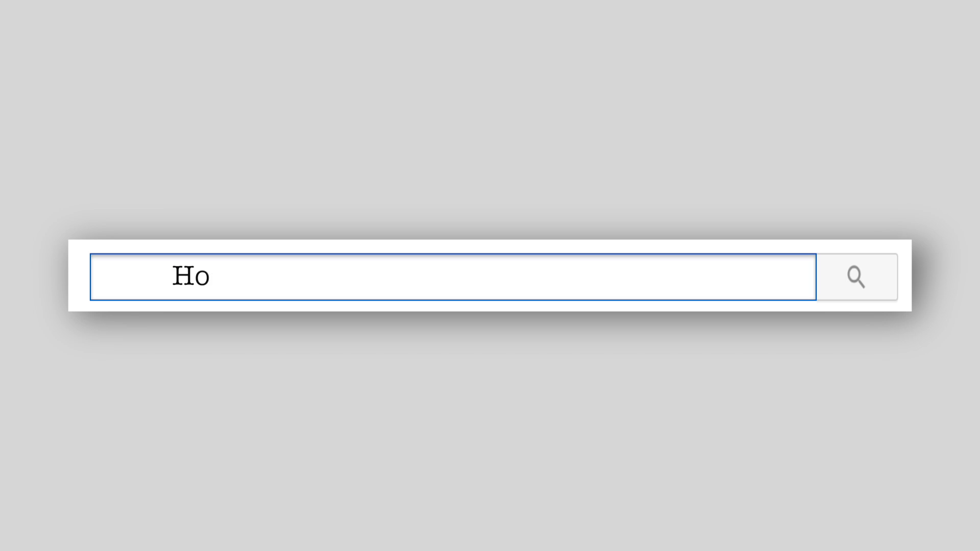
# - Enter the mock query 'How to root [Device name] [Android version]' in the animated search box
pyautogui.write('w to root [Device name] [Android version]')
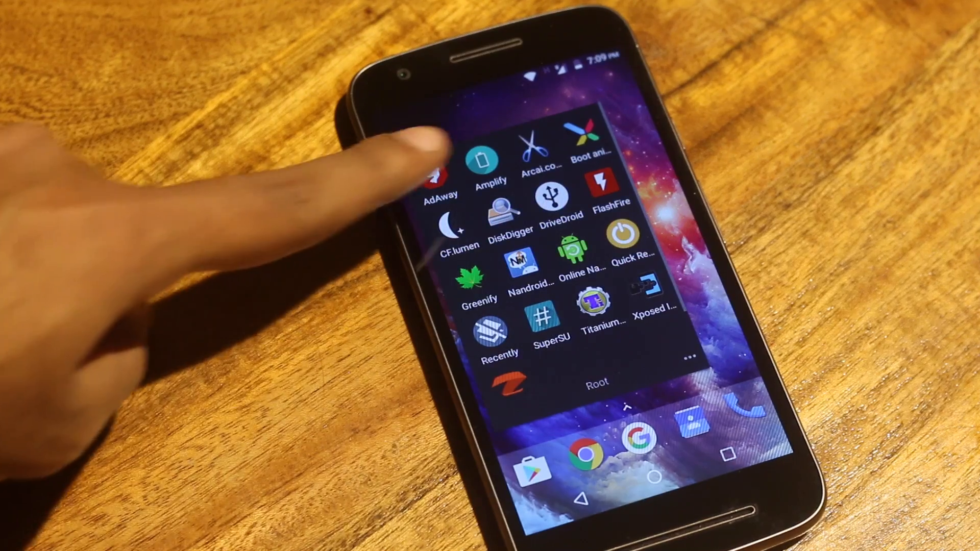
# - Launch SuperSU from the Root folder and show its Settings page with the full unroot option
pyautogui.click(439, 168)
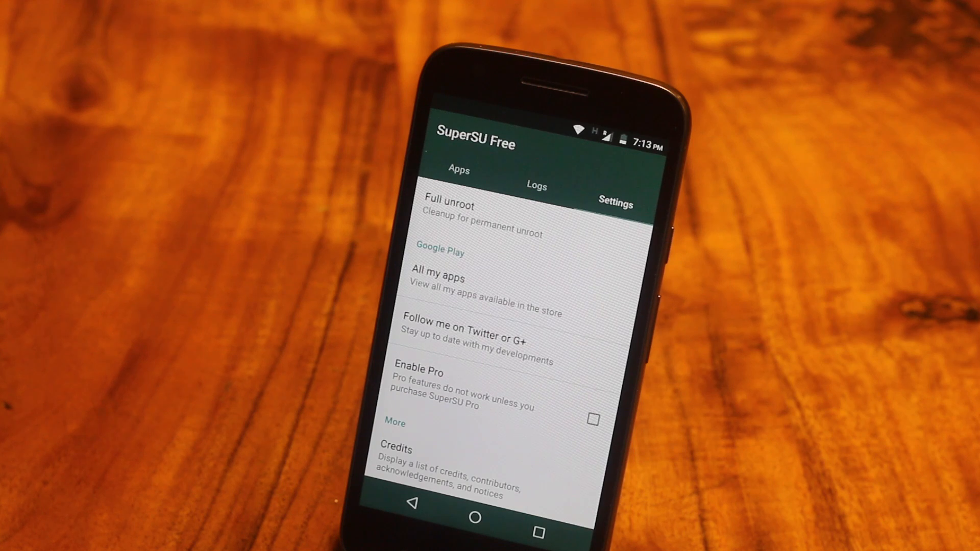
pyautogui.click(448, 207)
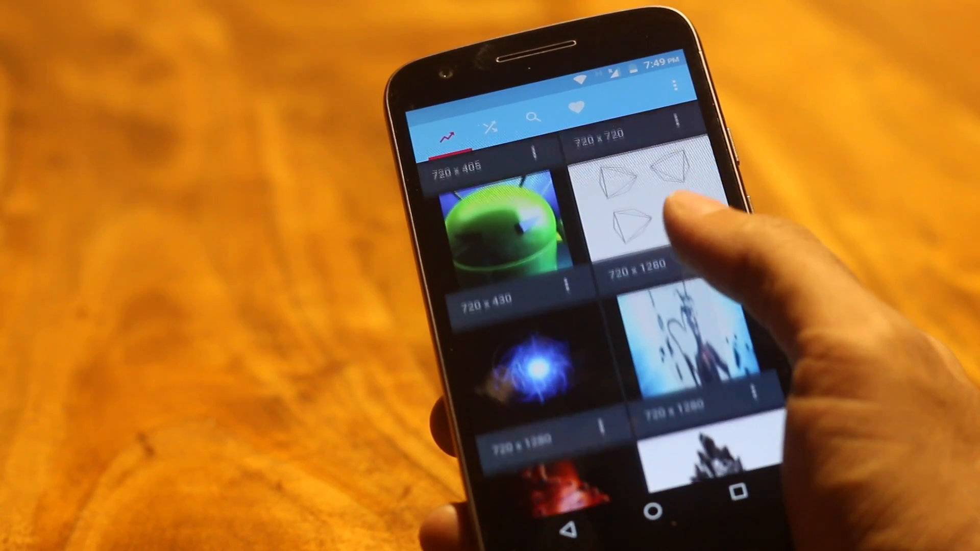
pyautogui.click(491, 129)
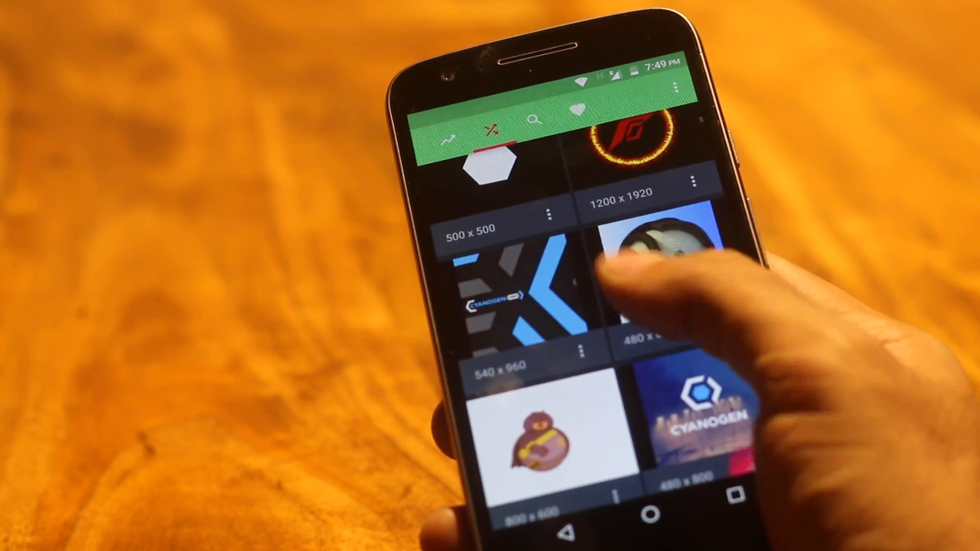
pyautogui.scroll(-3)
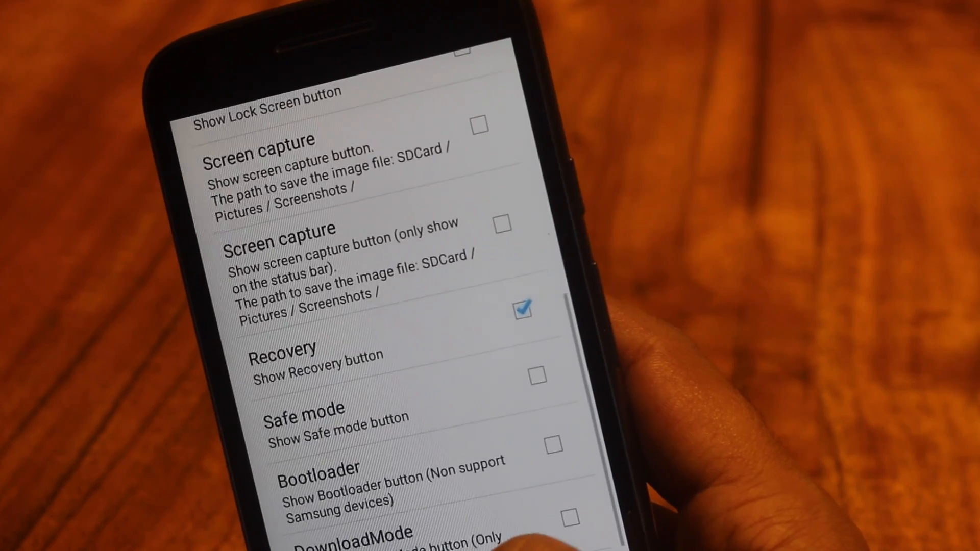
pyautogui.scroll(-3)
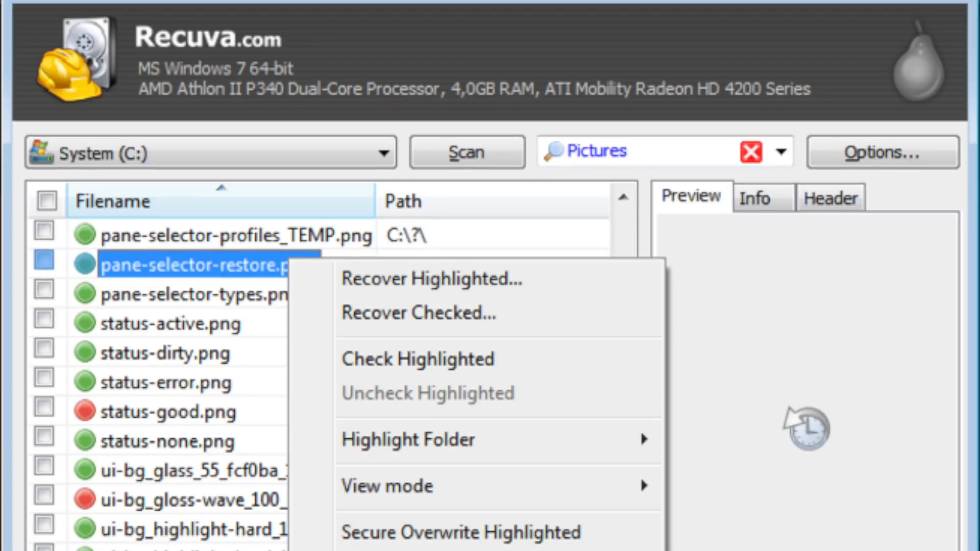
# - Scan storage for deleted JPG photos only and browse the grid of 238 recoverable files
pyautogui.scroll(-3)
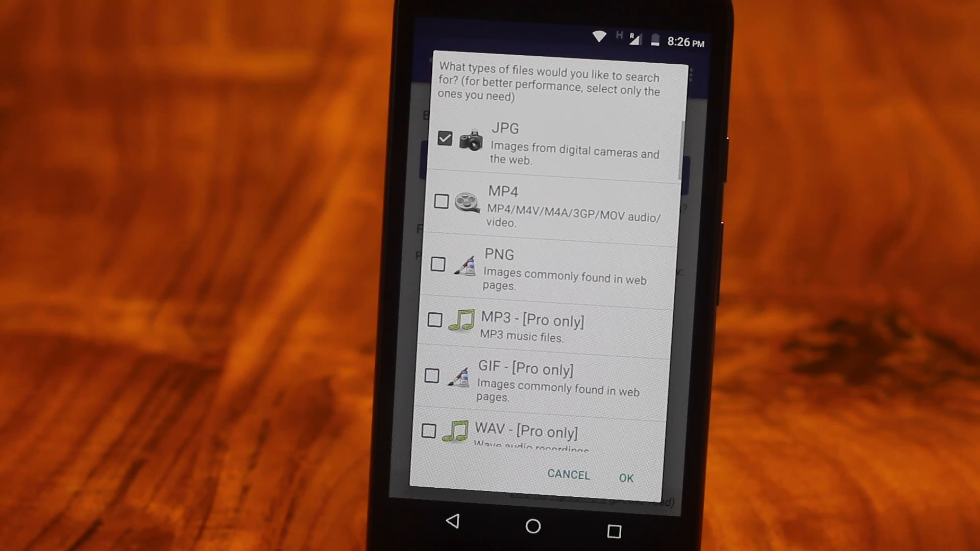
pyautogui.click(625, 475)
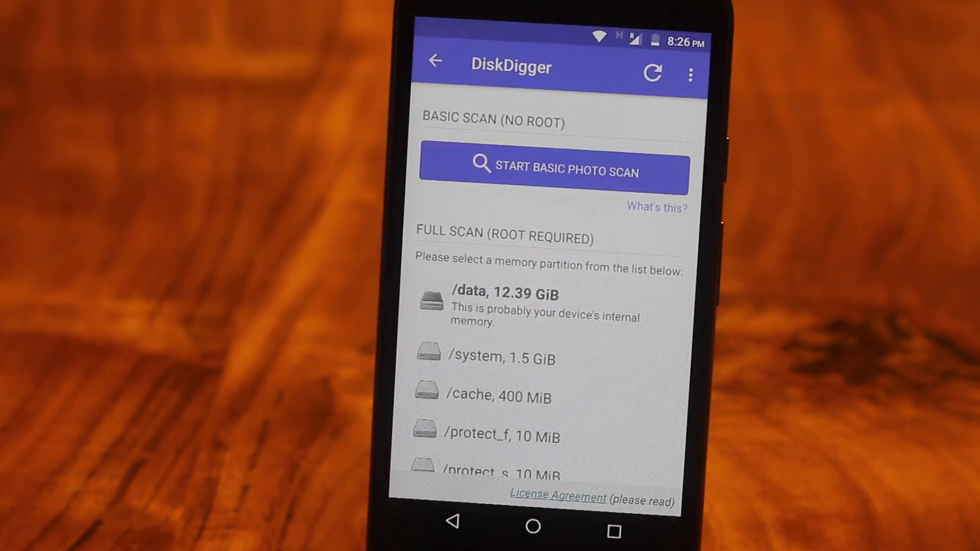
pyautogui.click(553, 172)
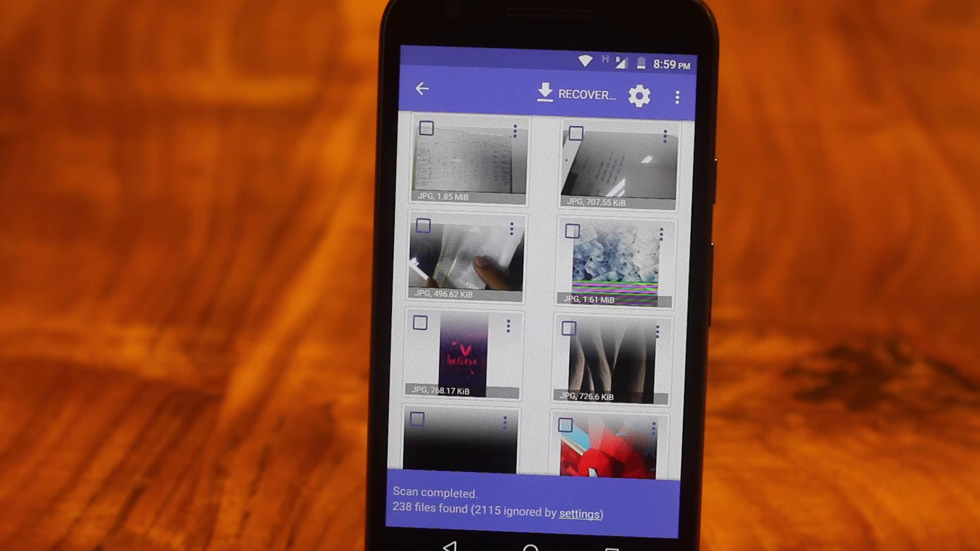
pyautogui.scroll(-3)
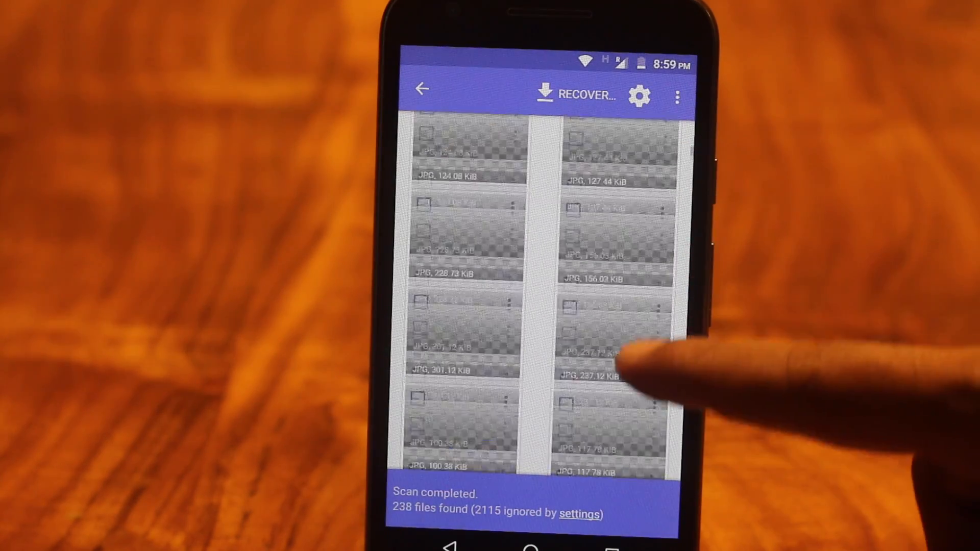
pyautogui.scroll(-3)
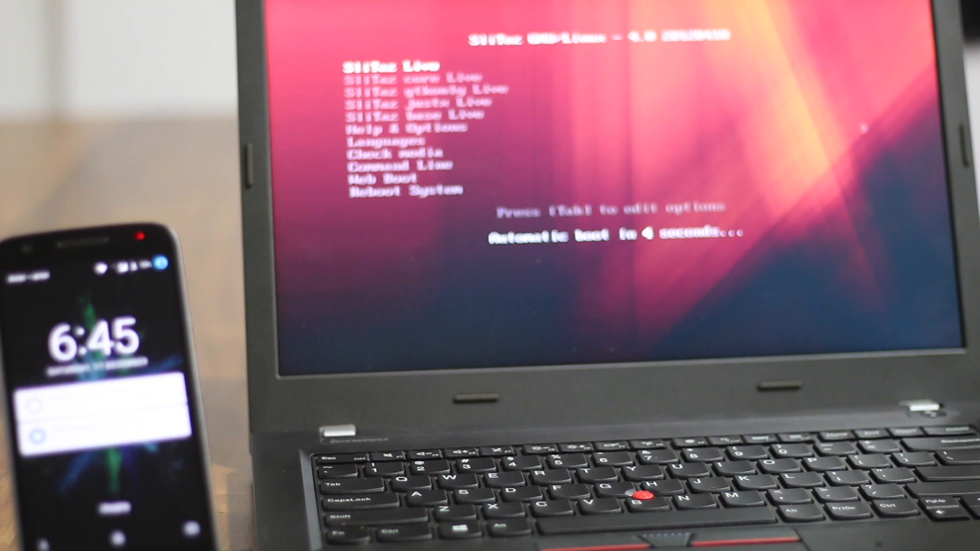
# - Boot the laptop into SliTaz Live from the phone and pick a live distribution to download
pyautogui.press('Down')
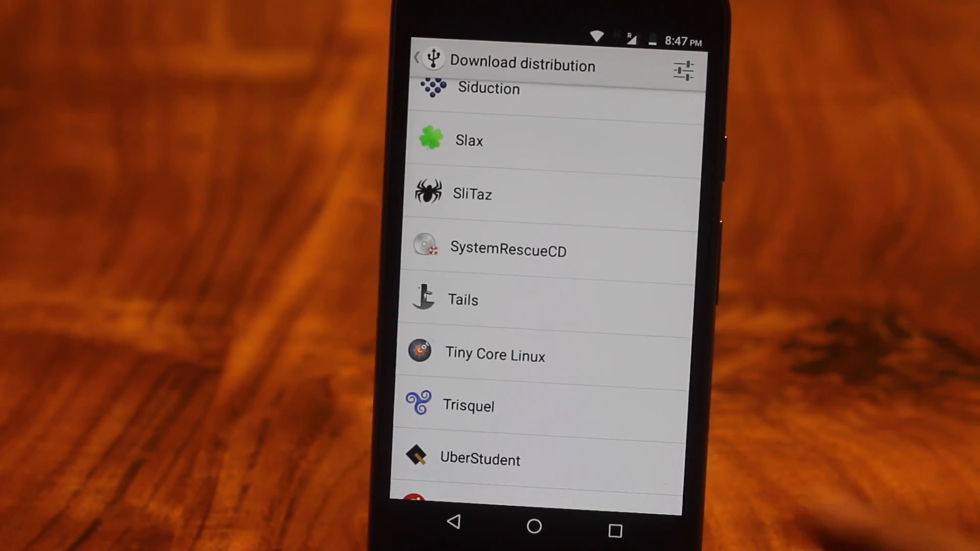
pyautogui.click(472, 193)
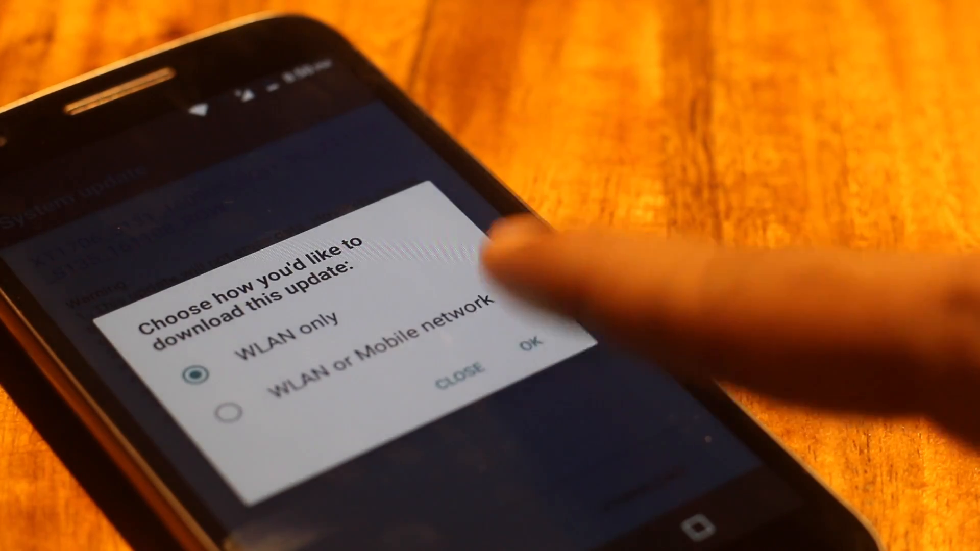
# - Confirm the WLAN-only update download, then view FlashFire's empty Actions list with its + button
pyautogui.click(532, 346)
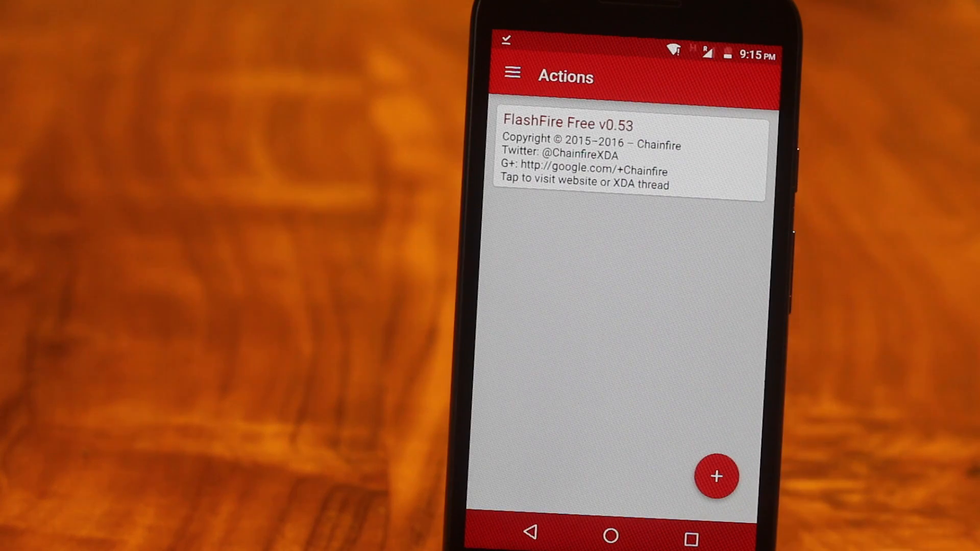
pyautogui.click(716, 476)
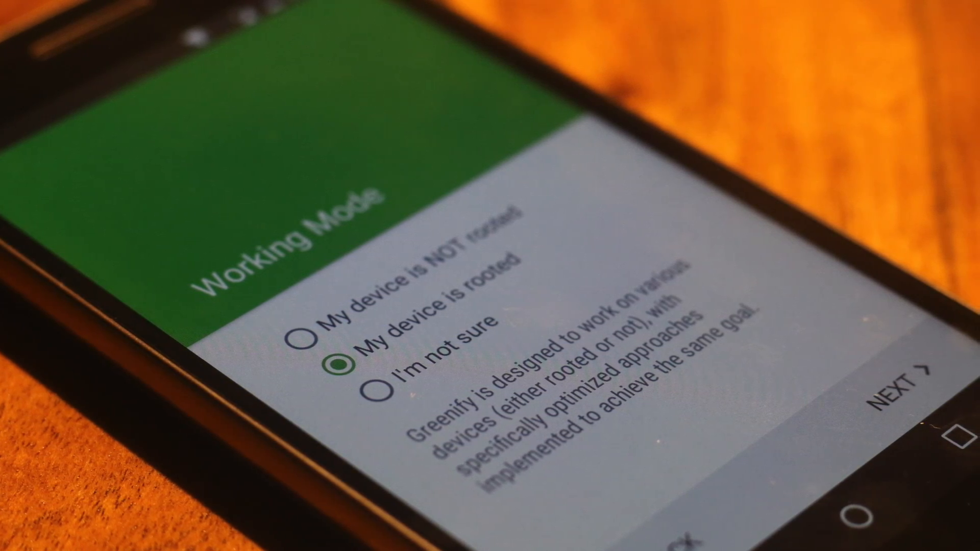
# - Continue as a rooted device, pick WiFi Password Recovery and hibernate the waiting apps
pyautogui.click(906, 388)
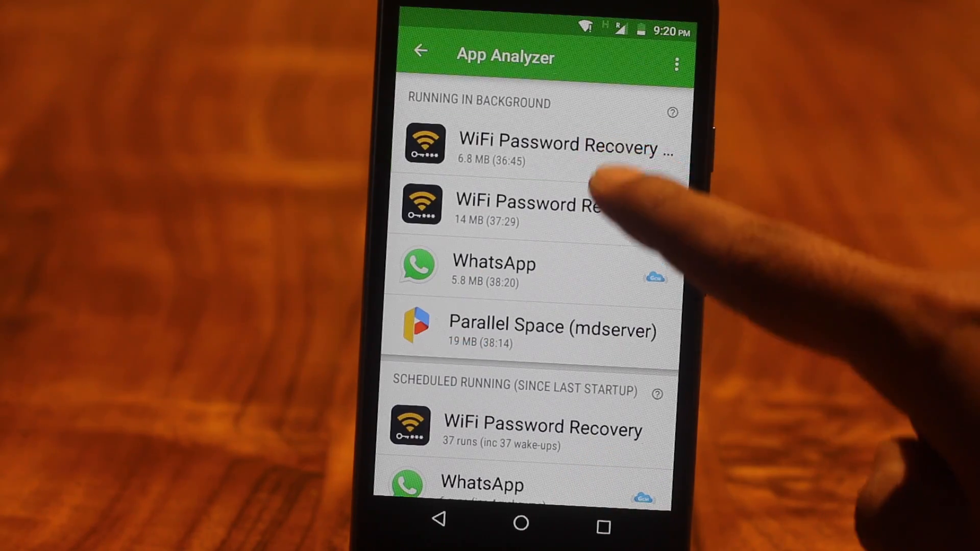
pyautogui.click(531, 204)
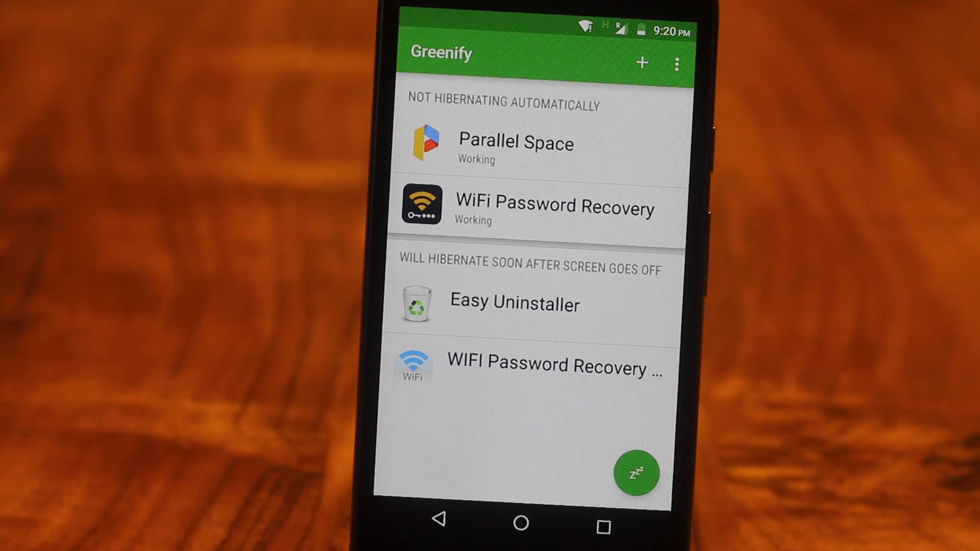
pyautogui.click(636, 472)
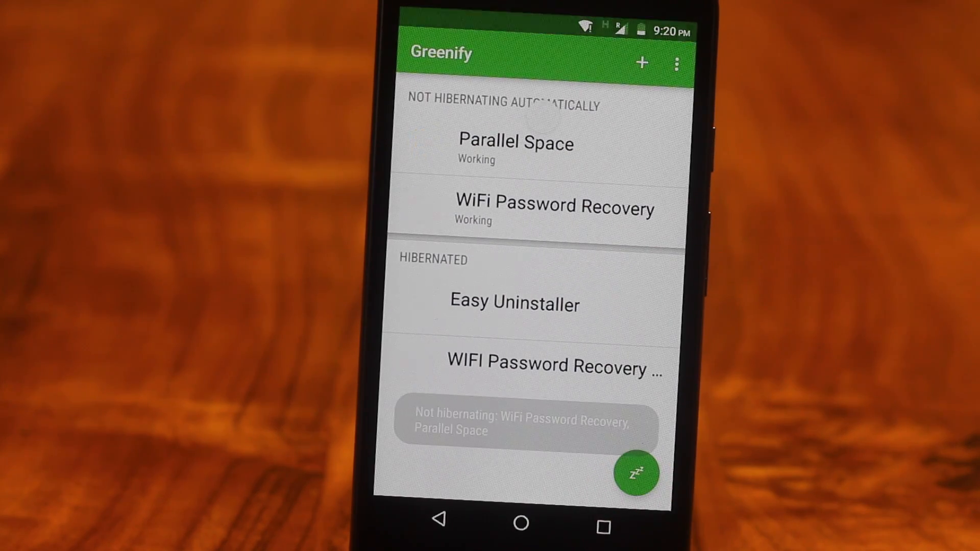
pyautogui.click(636, 475)
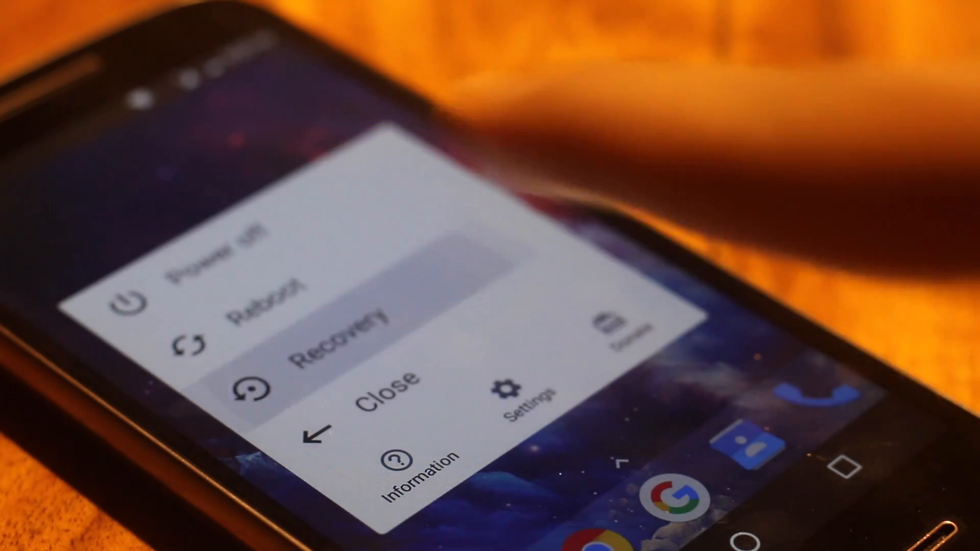
# - Reboot toward recovery and start a quick TWRP backup to the sd card
pyautogui.click(338, 343)
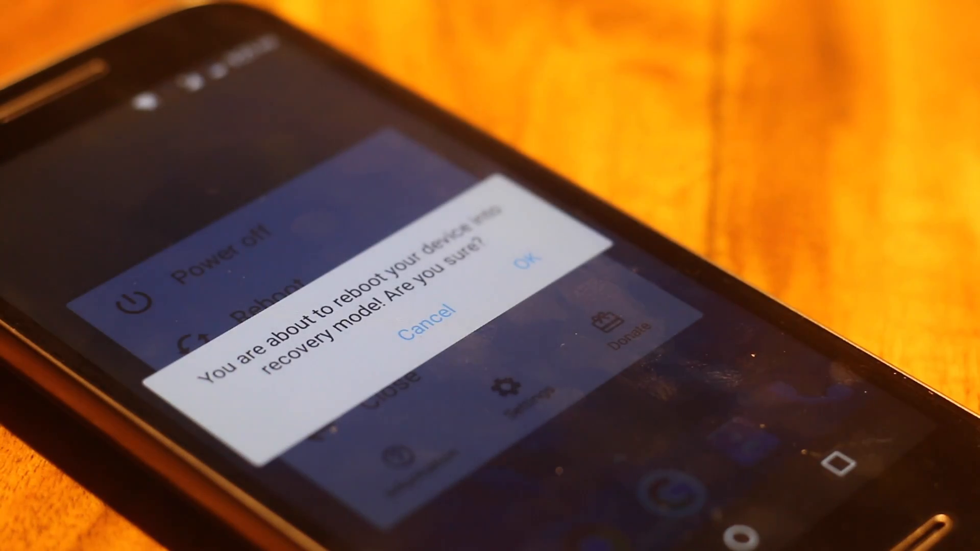
pyautogui.click(525, 261)
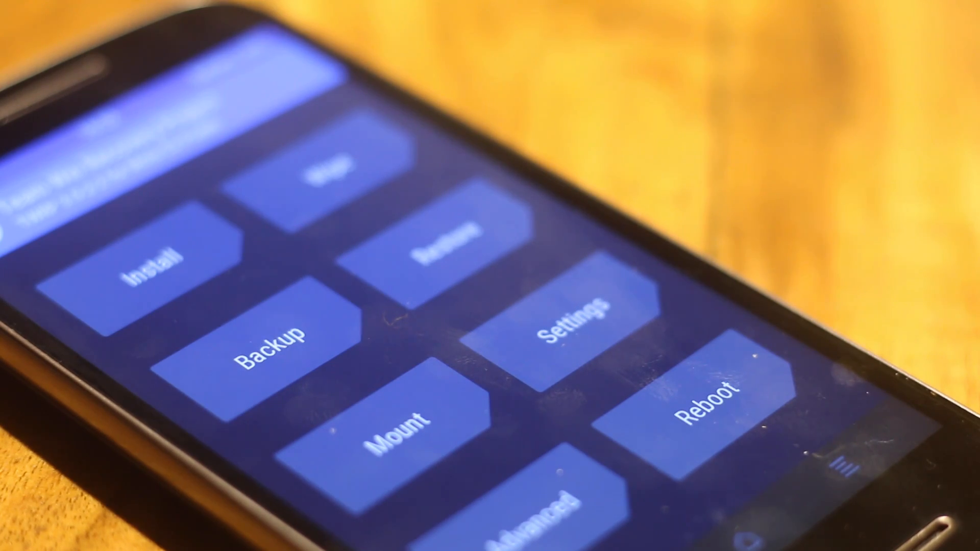
pyautogui.click(269, 338)
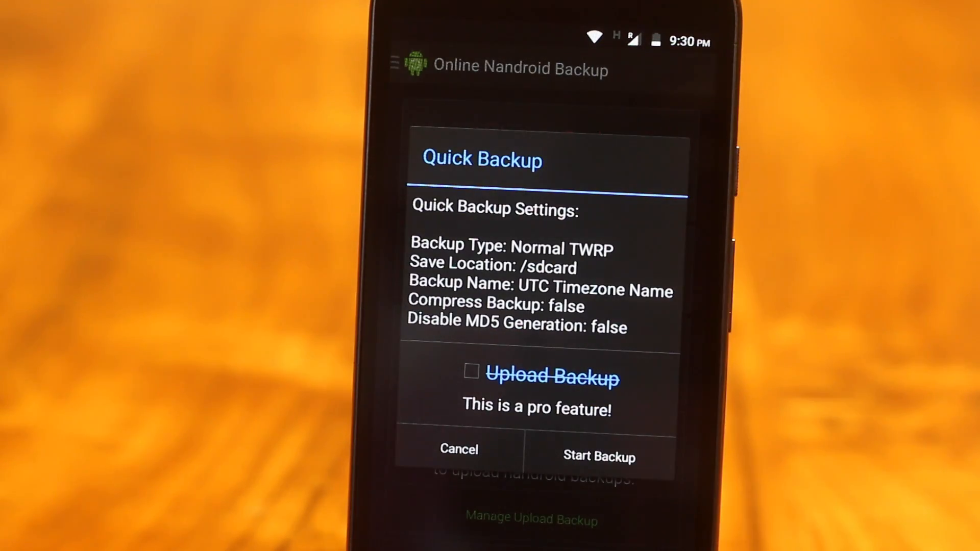
pyautogui.click(598, 455)
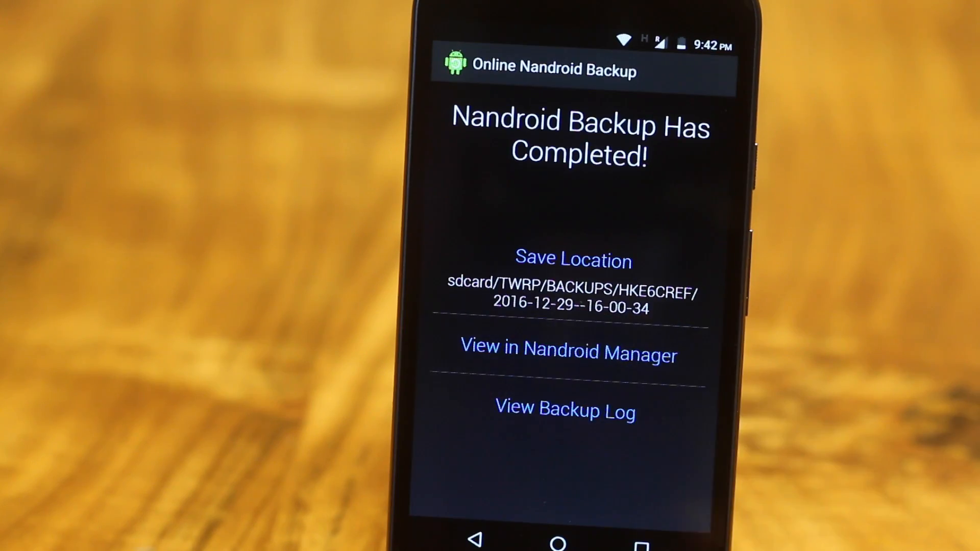
# - View the finished backup's details and dismiss the Nandroid Info notice
pyautogui.click(566, 354)
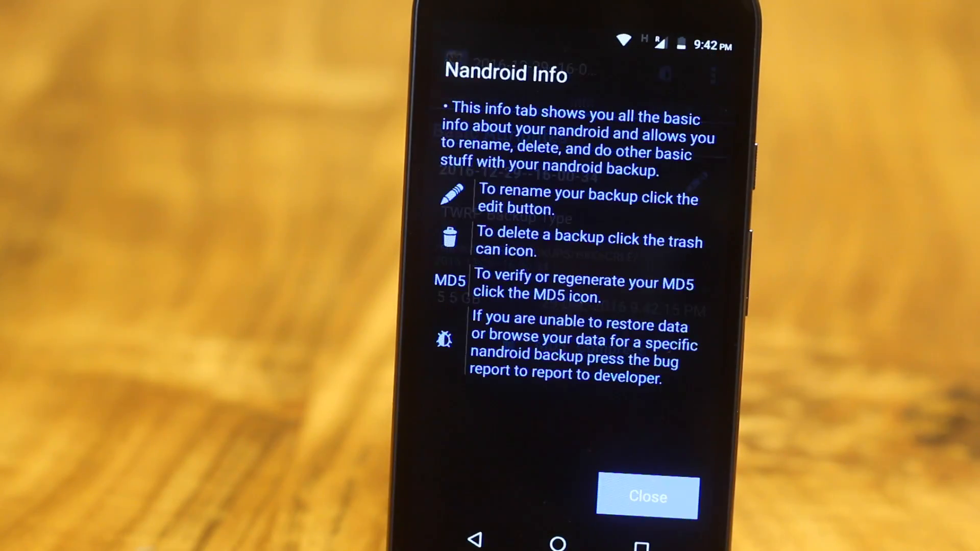
pyautogui.click(647, 497)
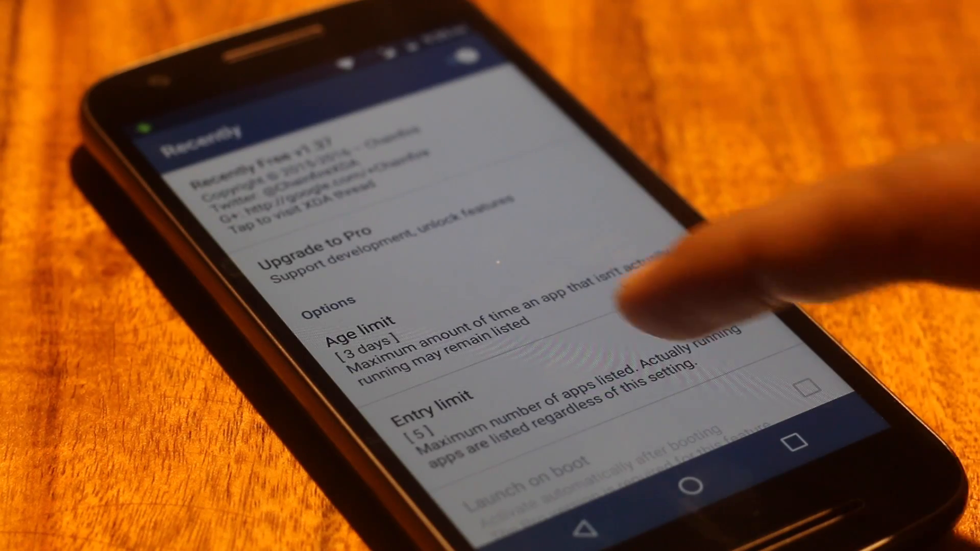
pyautogui.scroll(-3)
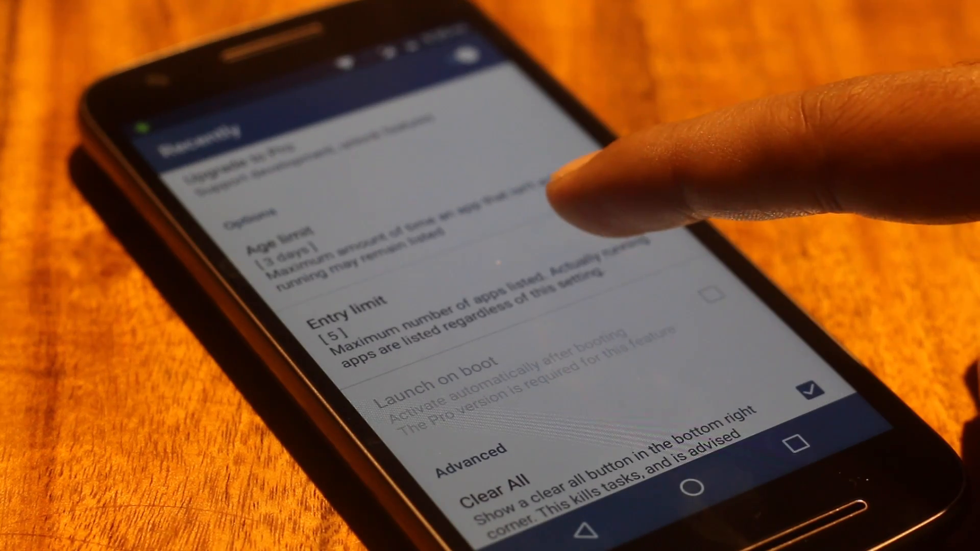
pyautogui.scroll(-3)
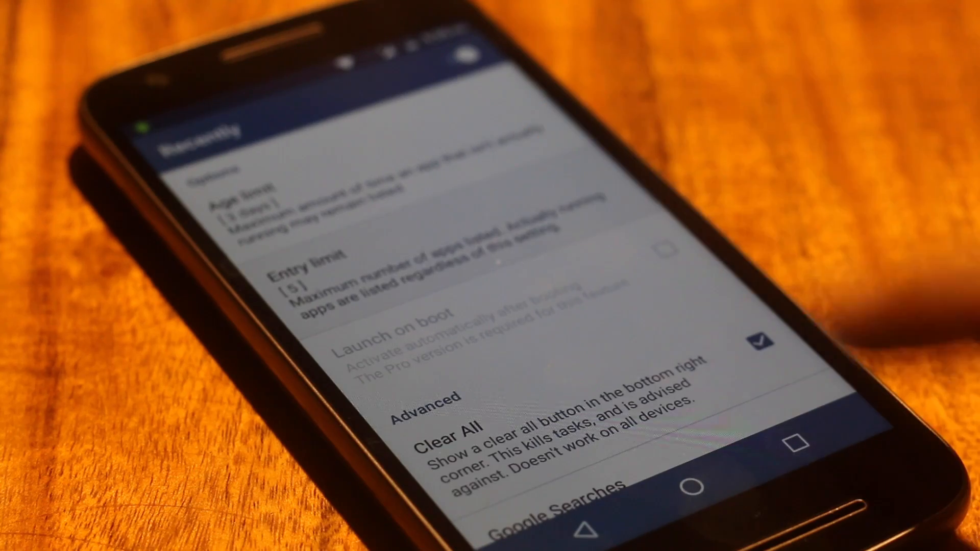
pyautogui.click(306, 269)
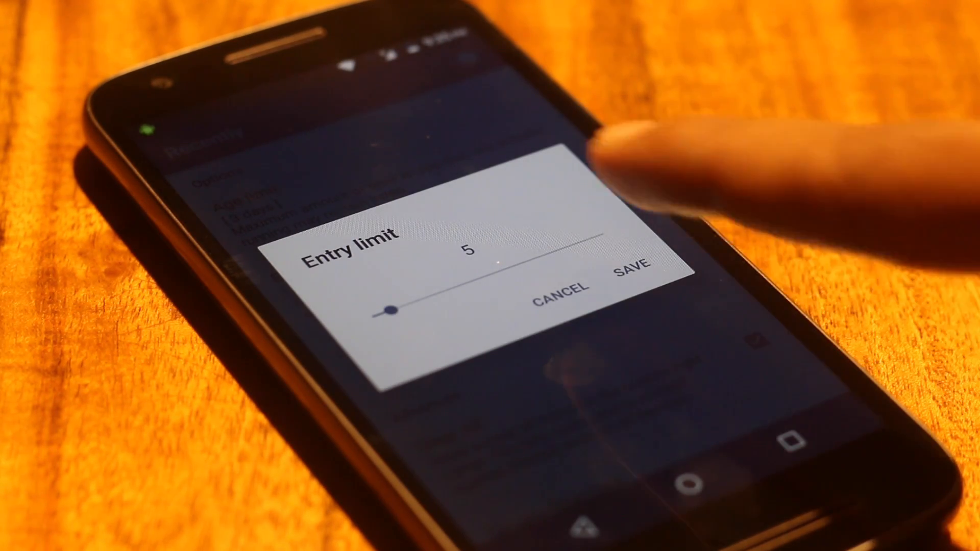
pyautogui.click(630, 275)
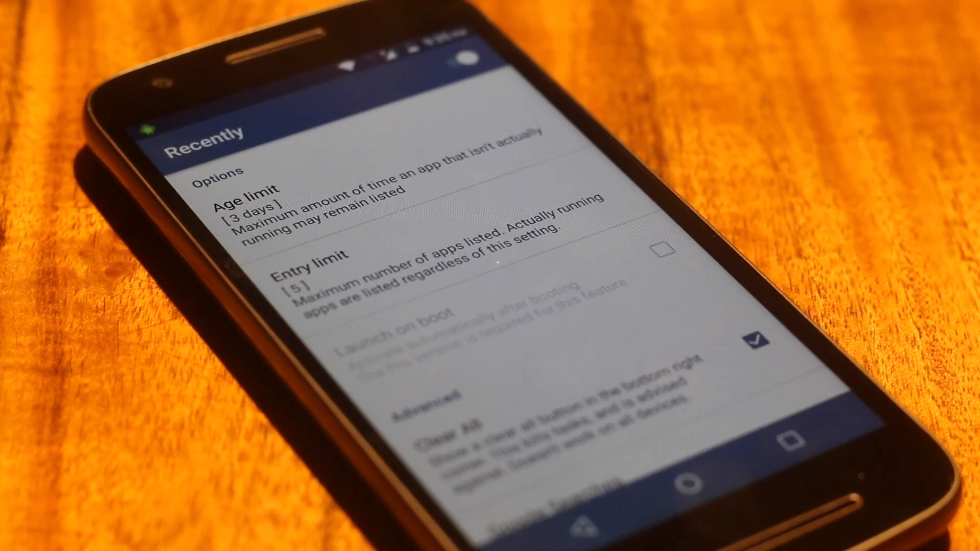
pyautogui.scroll(-3)
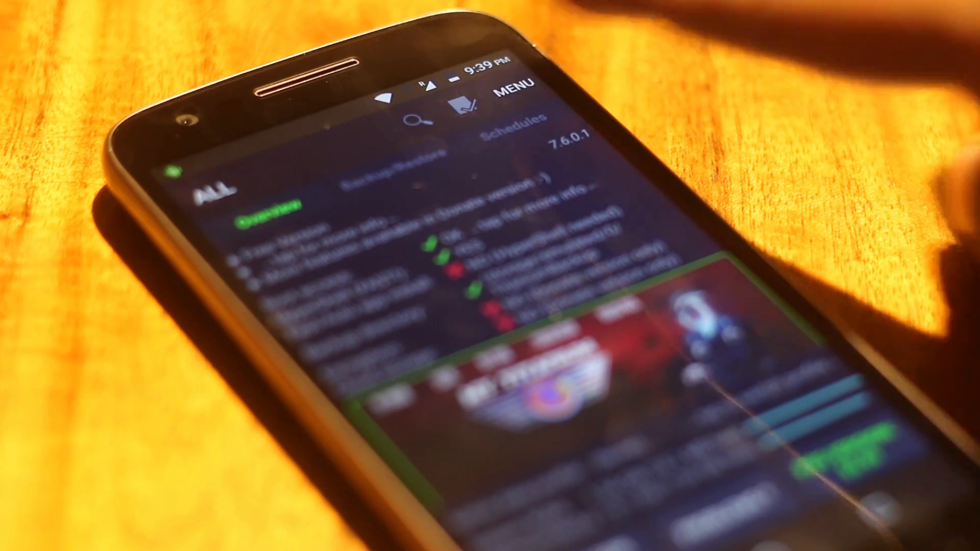
# - Show Titanium Backup's main menu of filters, preferences and market tools and scroll through it
pyautogui.click(512, 85)
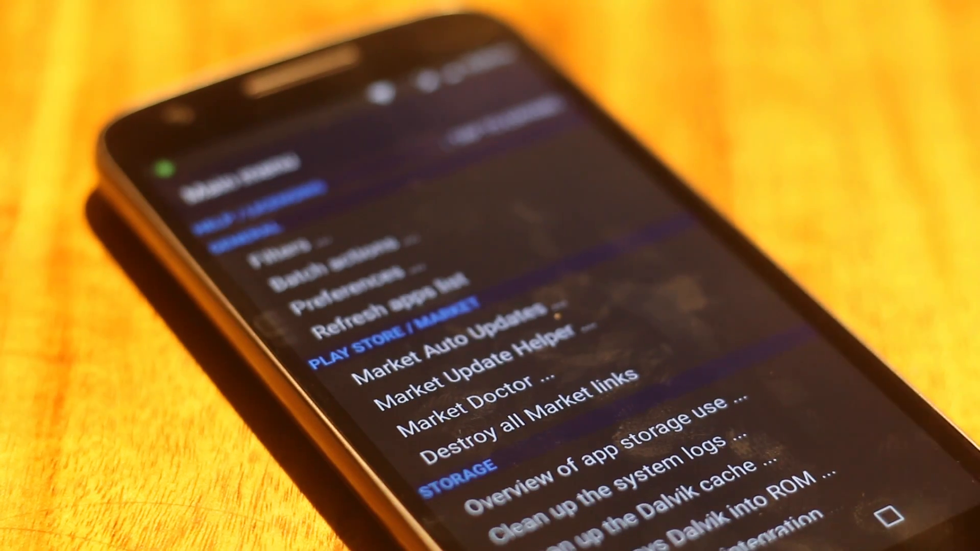
pyautogui.scroll(-3)
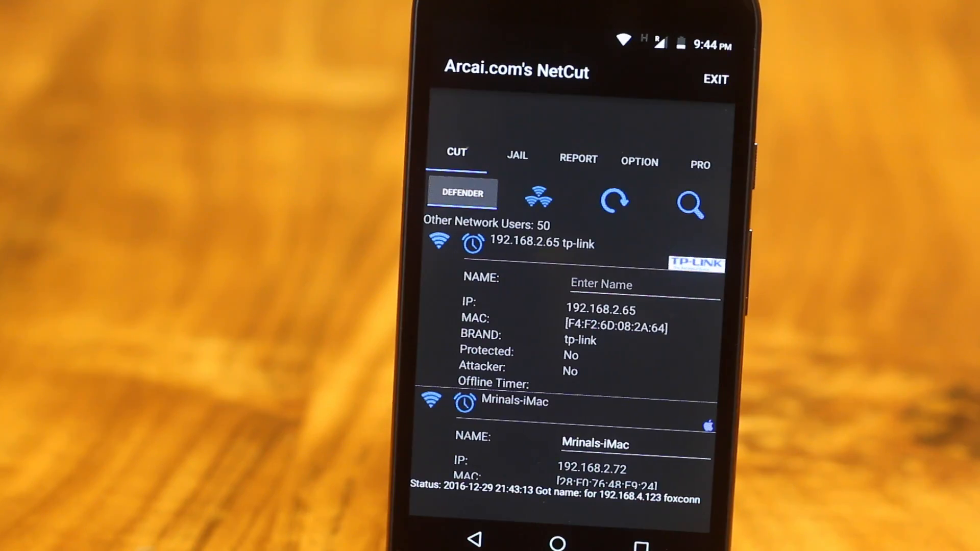
# - View NetCut's brand report chart, then its cut-off method options
pyautogui.click(578, 160)
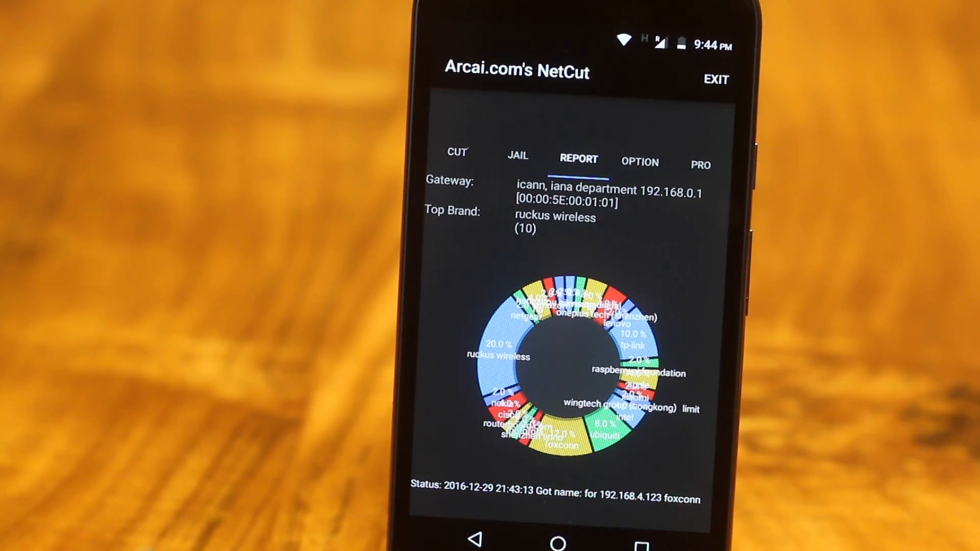
pyautogui.click(638, 163)
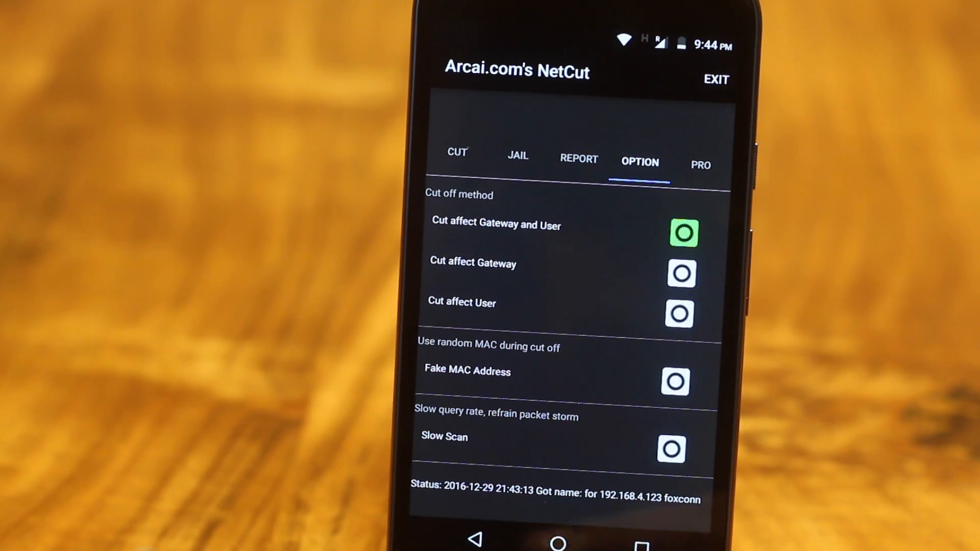
pyautogui.click(517, 156)
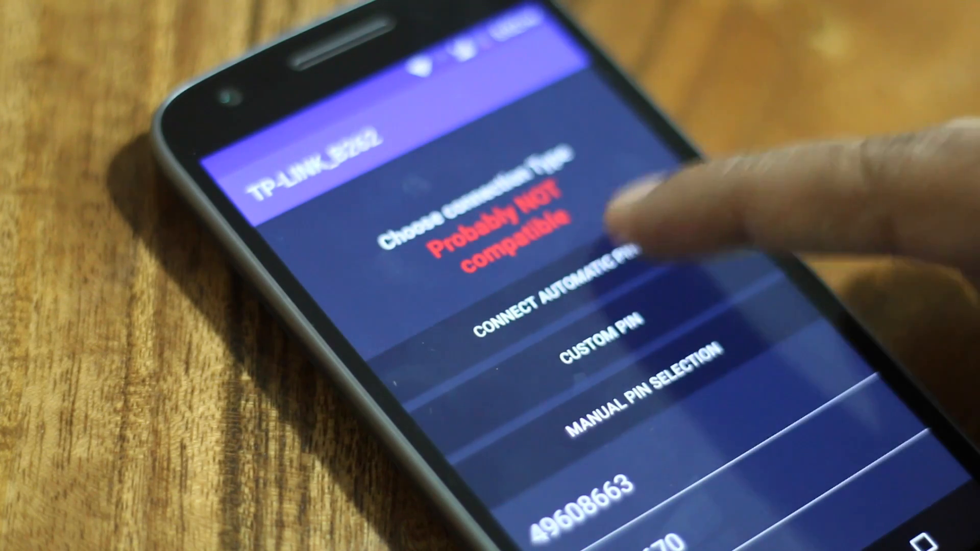
# - Attempt a connection to the TP-LINK network with an automatically chosen PIN
pyautogui.click(562, 312)
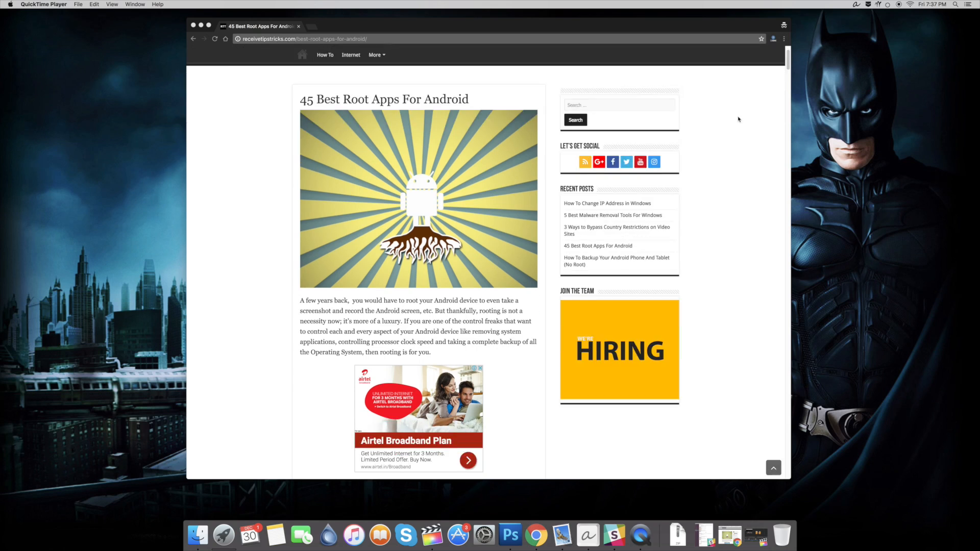
pyautogui.scroll(-3)
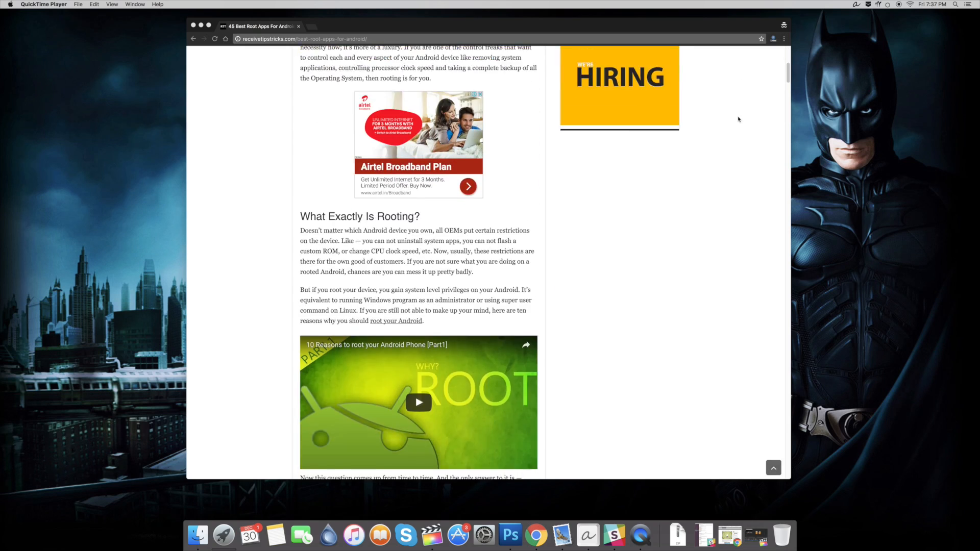
pyautogui.scroll(-3)
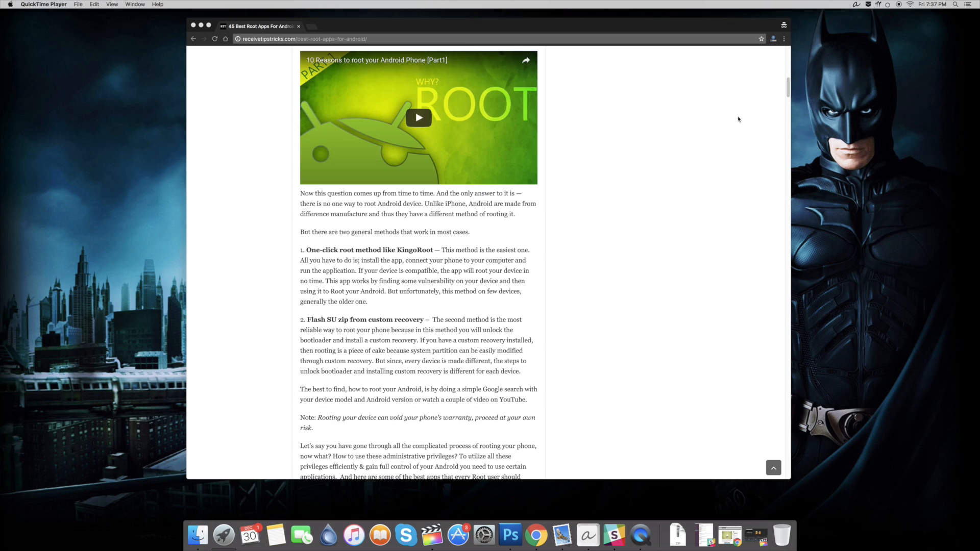
pyautogui.scroll(-3)
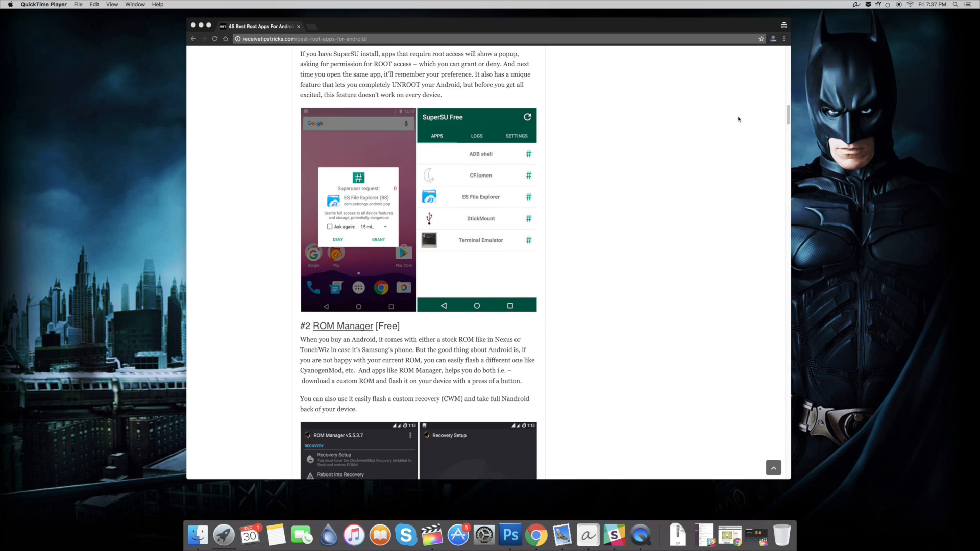
pyautogui.scroll(-3)
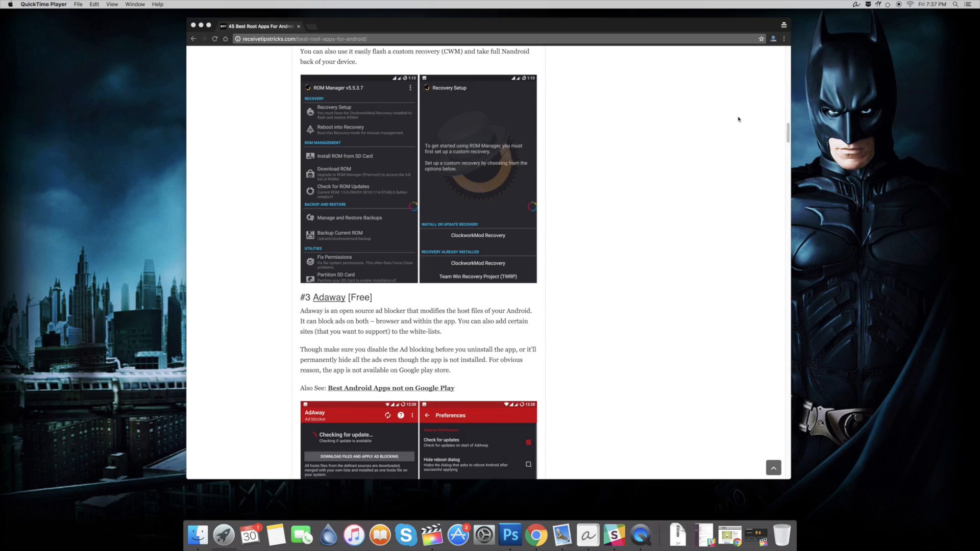